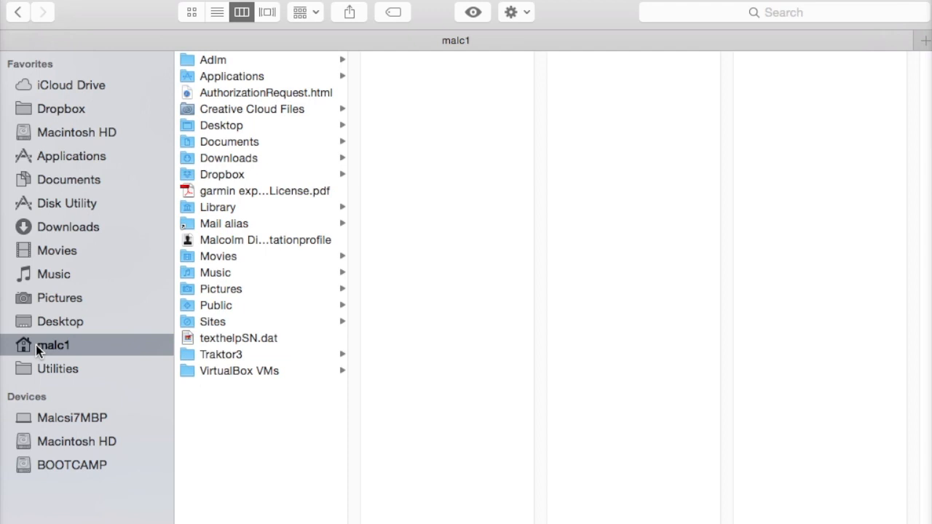
- Open the home Movies folder and select the 5.23 GB iMovie Library to preview its details
{"action": "left_click", "coordinate": [218, 256]}
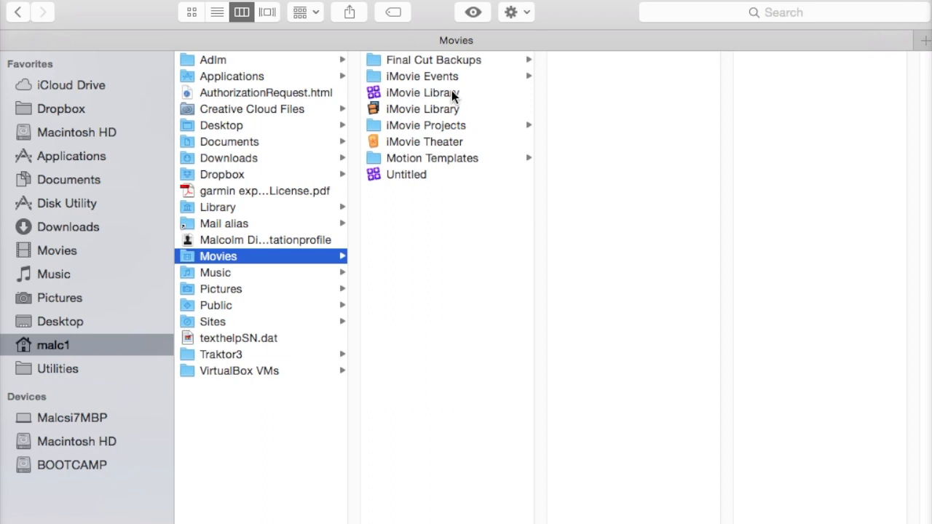
{"action": "left_click", "coordinate": [422, 108]}
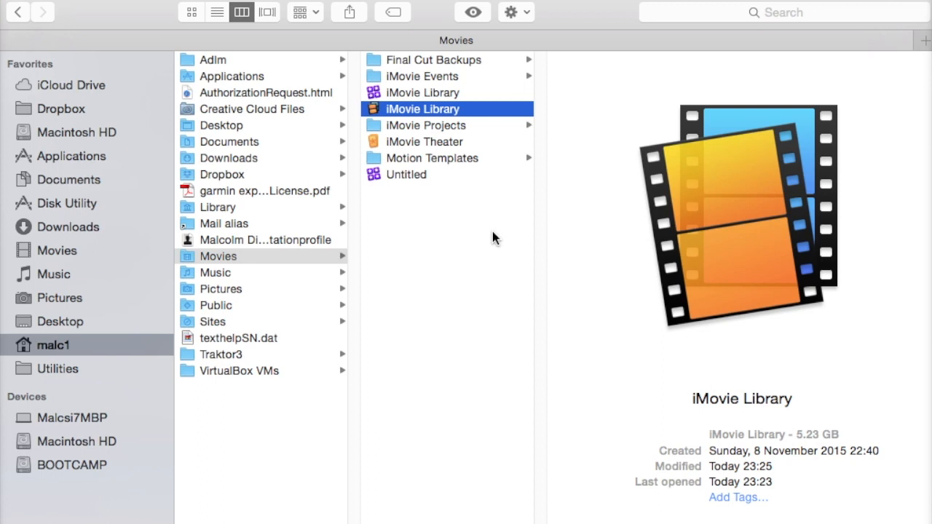
- Show Package Contents of the iMovie Library to reveal its event folders
{"action": "right_click", "coordinate": [422, 107]}
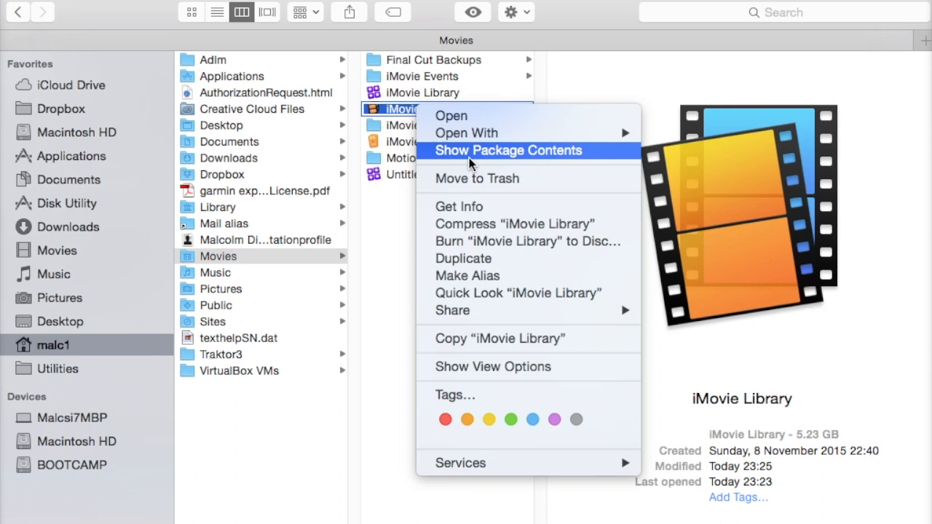
{"action": "left_click", "coordinate": [507, 150]}
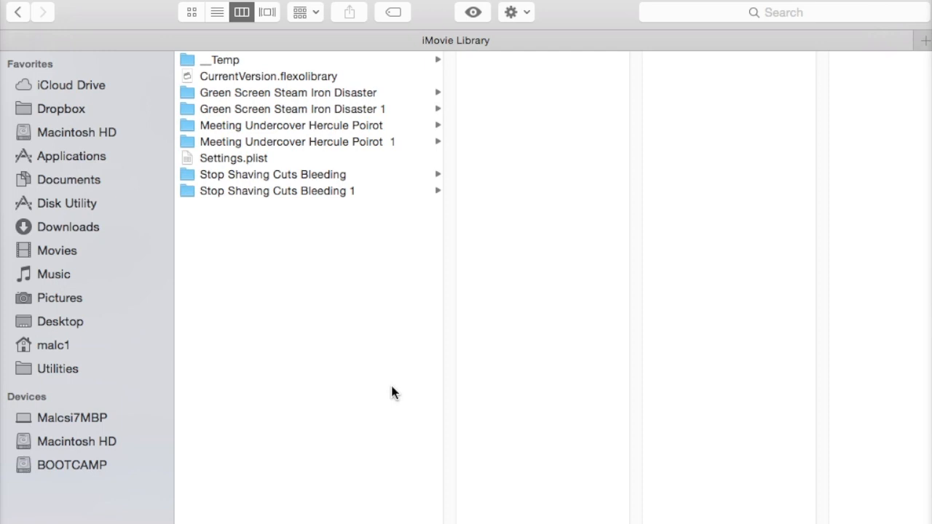
- Browse the Stop Shaving Cuts Bleeding event's Render Files and Original Media subfolders
{"action": "left_click", "coordinate": [272, 175]}
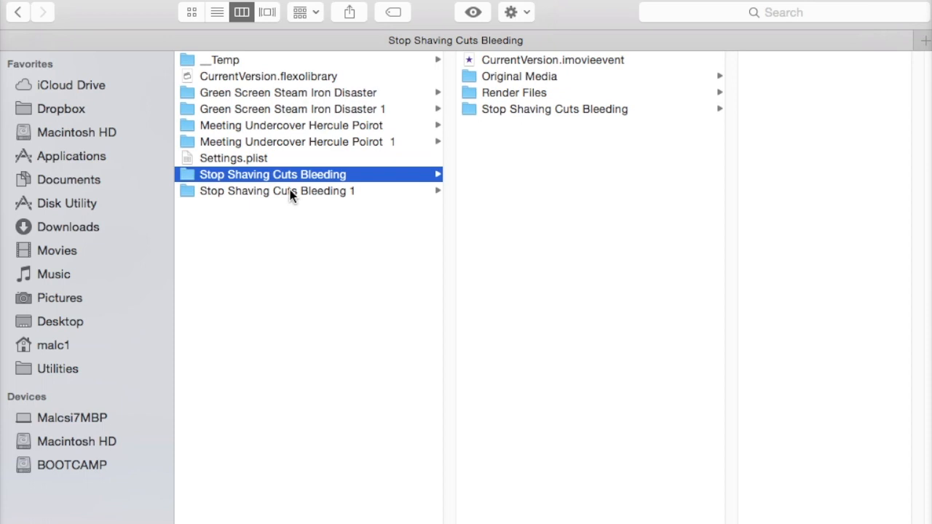
{"action": "left_click", "coordinate": [518, 76]}
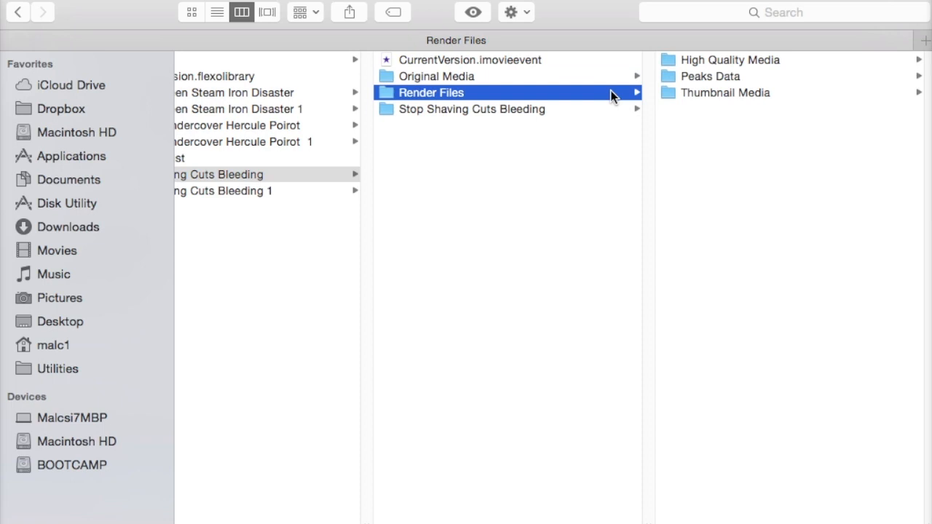
{"action": "left_click", "coordinate": [437, 76]}
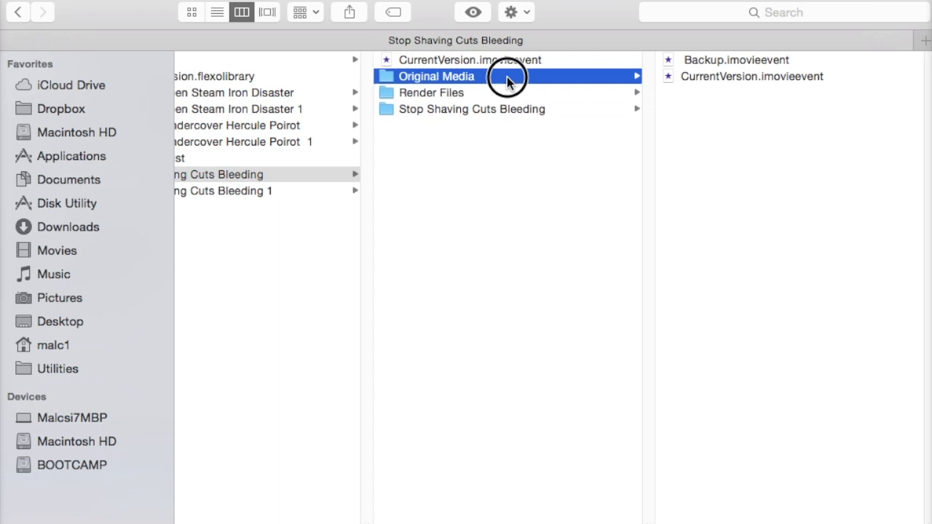
{"action": "left_click", "coordinate": [437, 76]}
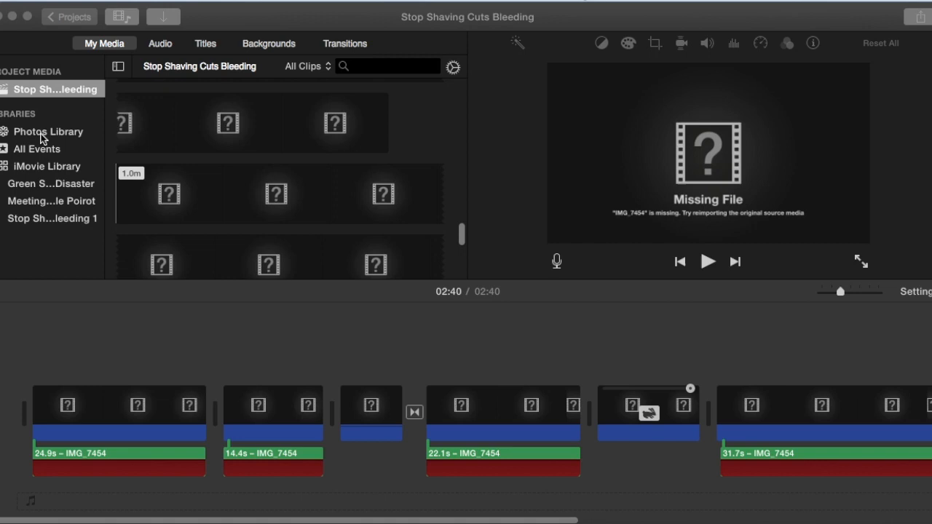
- Browse the Photos Library media in iMovie's sidebar alongside the project with missing clips
{"action": "left_click", "coordinate": [49, 131]}
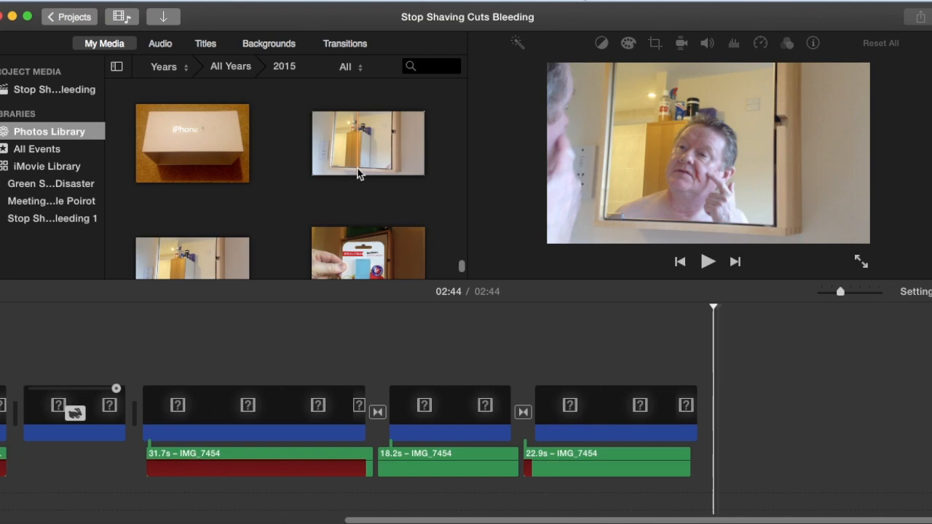
{"action": "scroll", "scroll_direction": "down", "scroll_amount": 3}
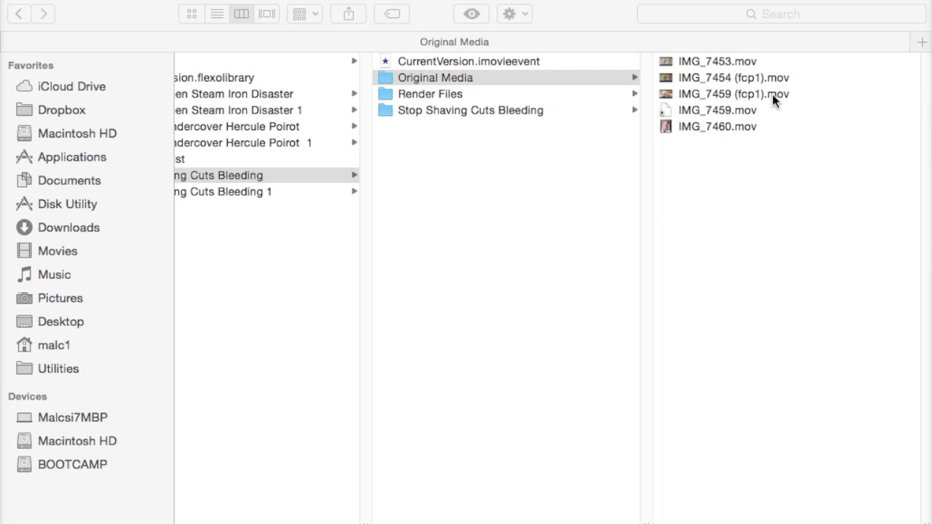
{"action": "mouse_move", "coordinate": [760, 102]}
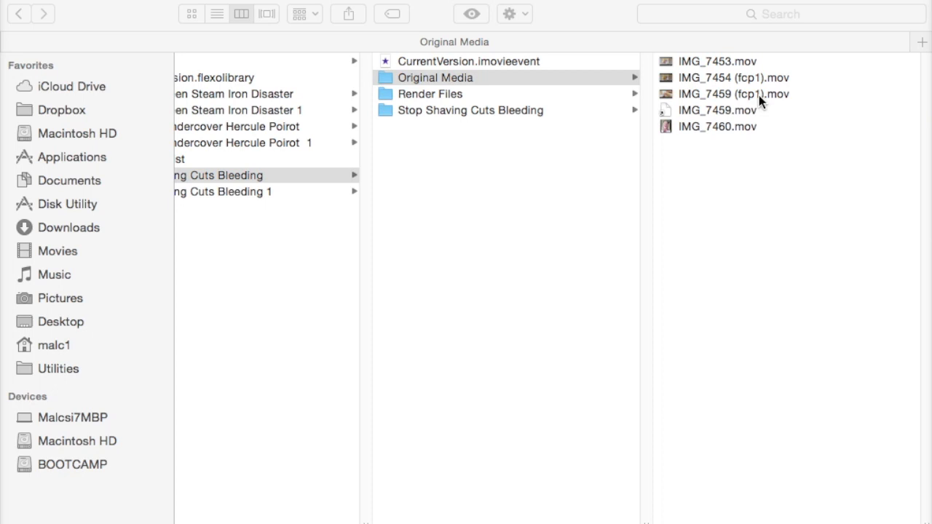
{"action": "mouse_move", "coordinate": [756, 84]}
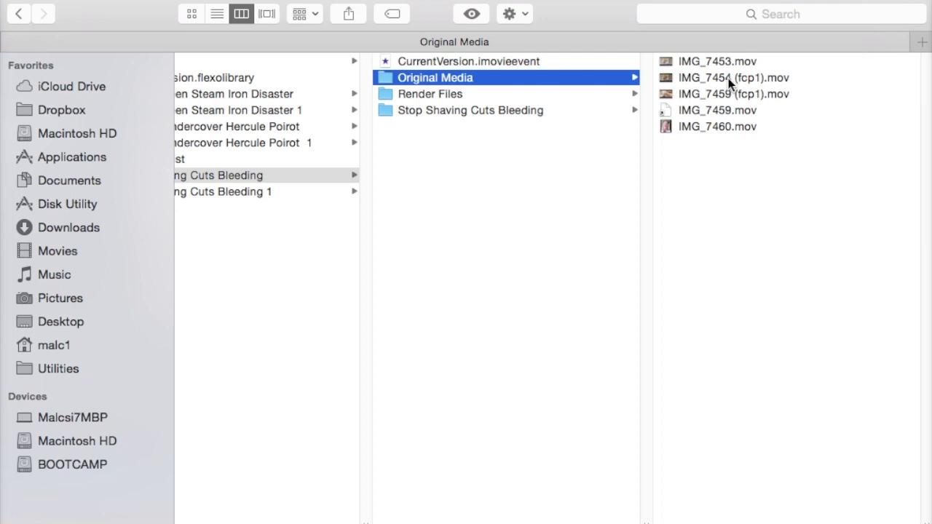
- Rename IMG_7454 (fcp1).mov to IMG_7454.mov and inspect the IMG_7459.mov alias info
{"action": "left_click", "coordinate": [733, 78]}
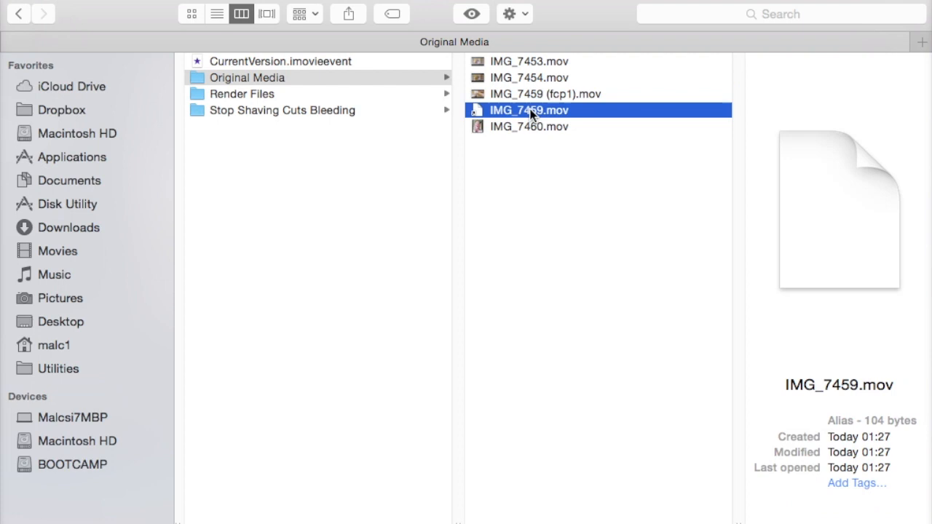
{"action": "left_click", "coordinate": [545, 93]}
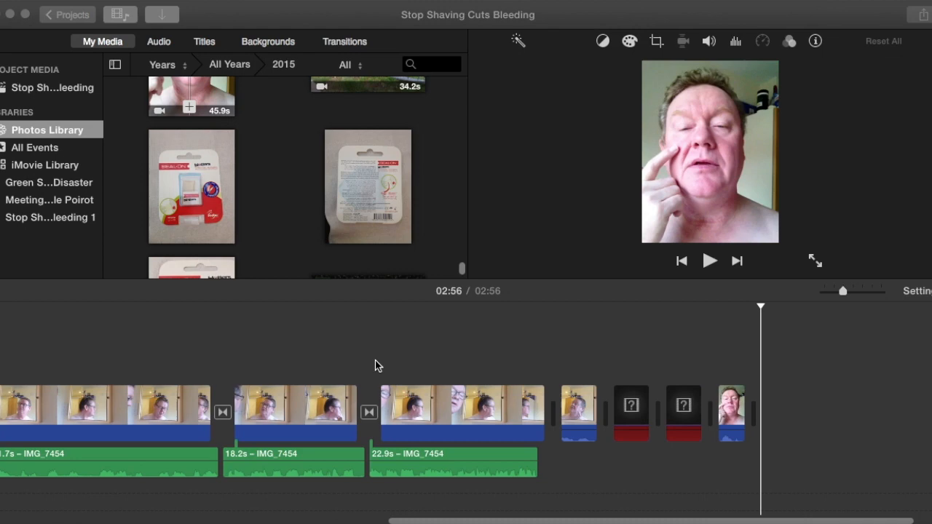
- Delete the three leftover missing-file clips near the end of the timeline
{"action": "left_click", "coordinate": [536, 408]}
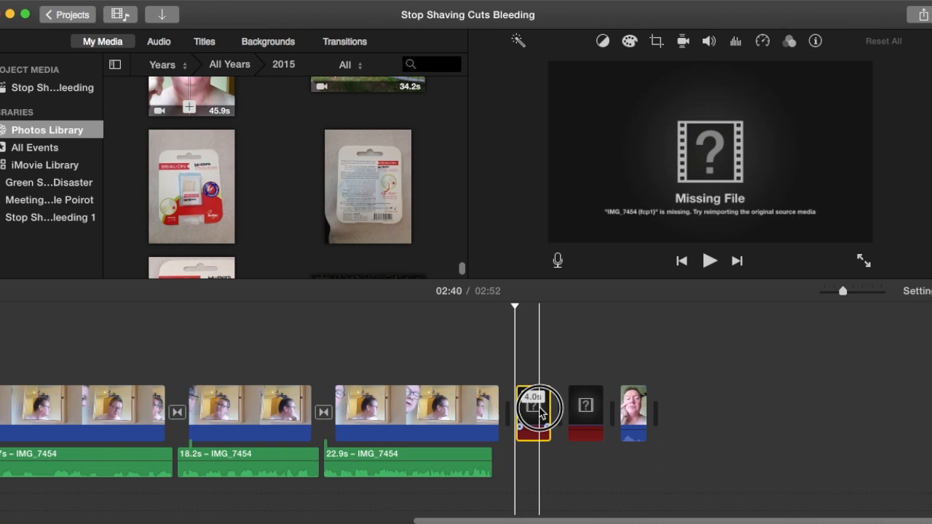
{"action": "left_click", "coordinate": [585, 405]}
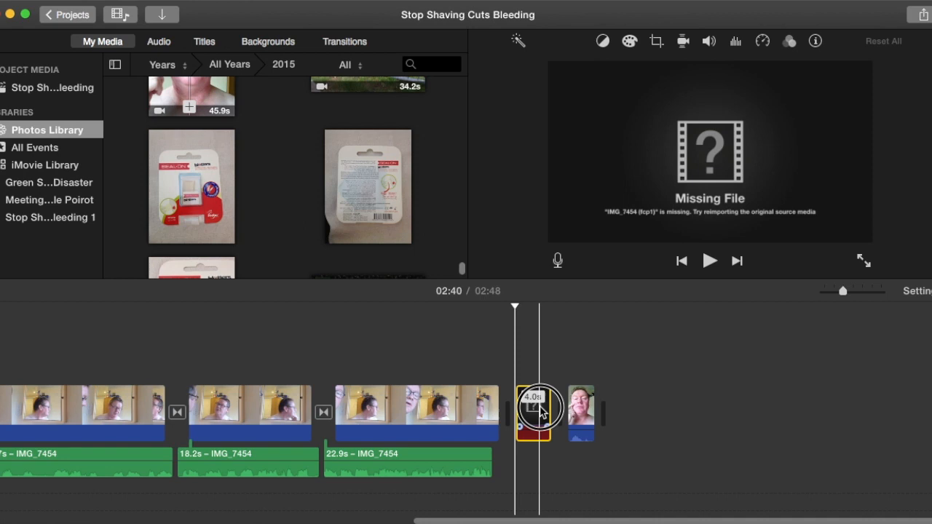
{"action": "left_click", "coordinate": [710, 261]}
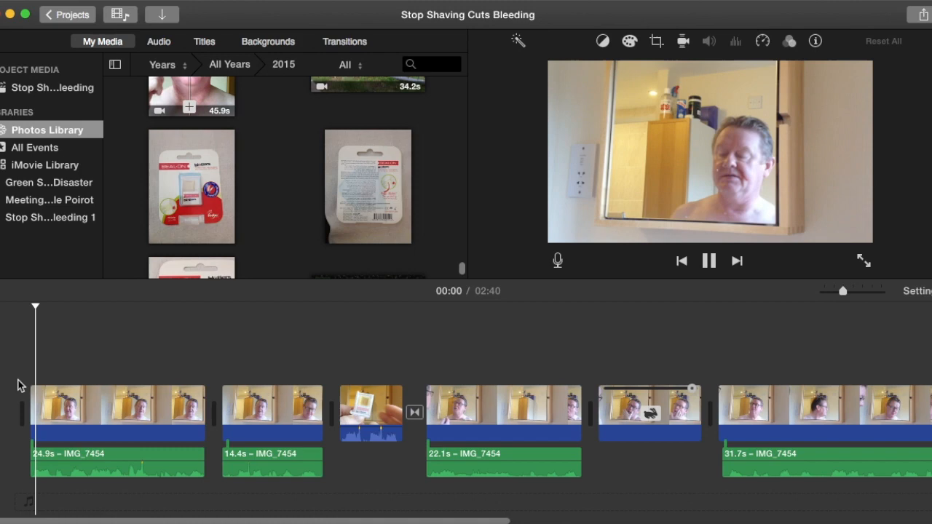
- Play the repaired 2:40 project from the start to confirm the relinked footage shows
{"action": "left_click", "coordinate": [707, 259]}
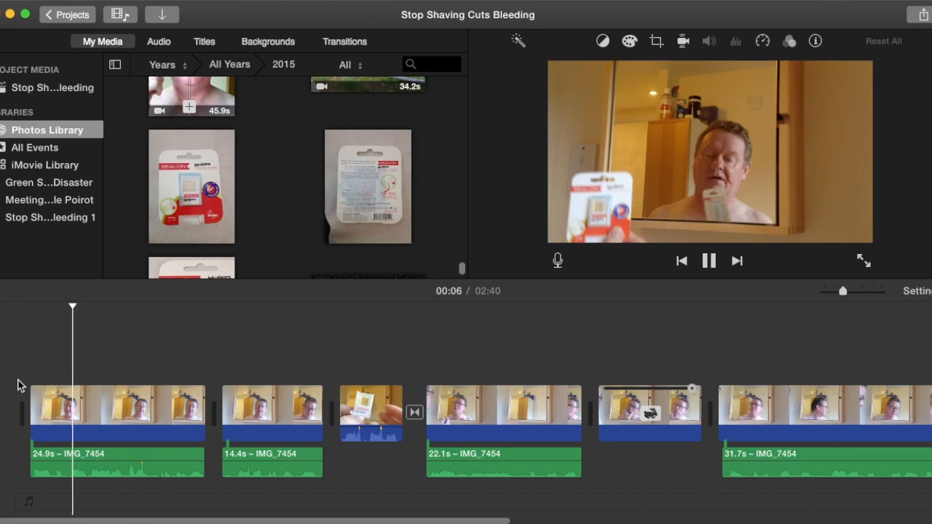